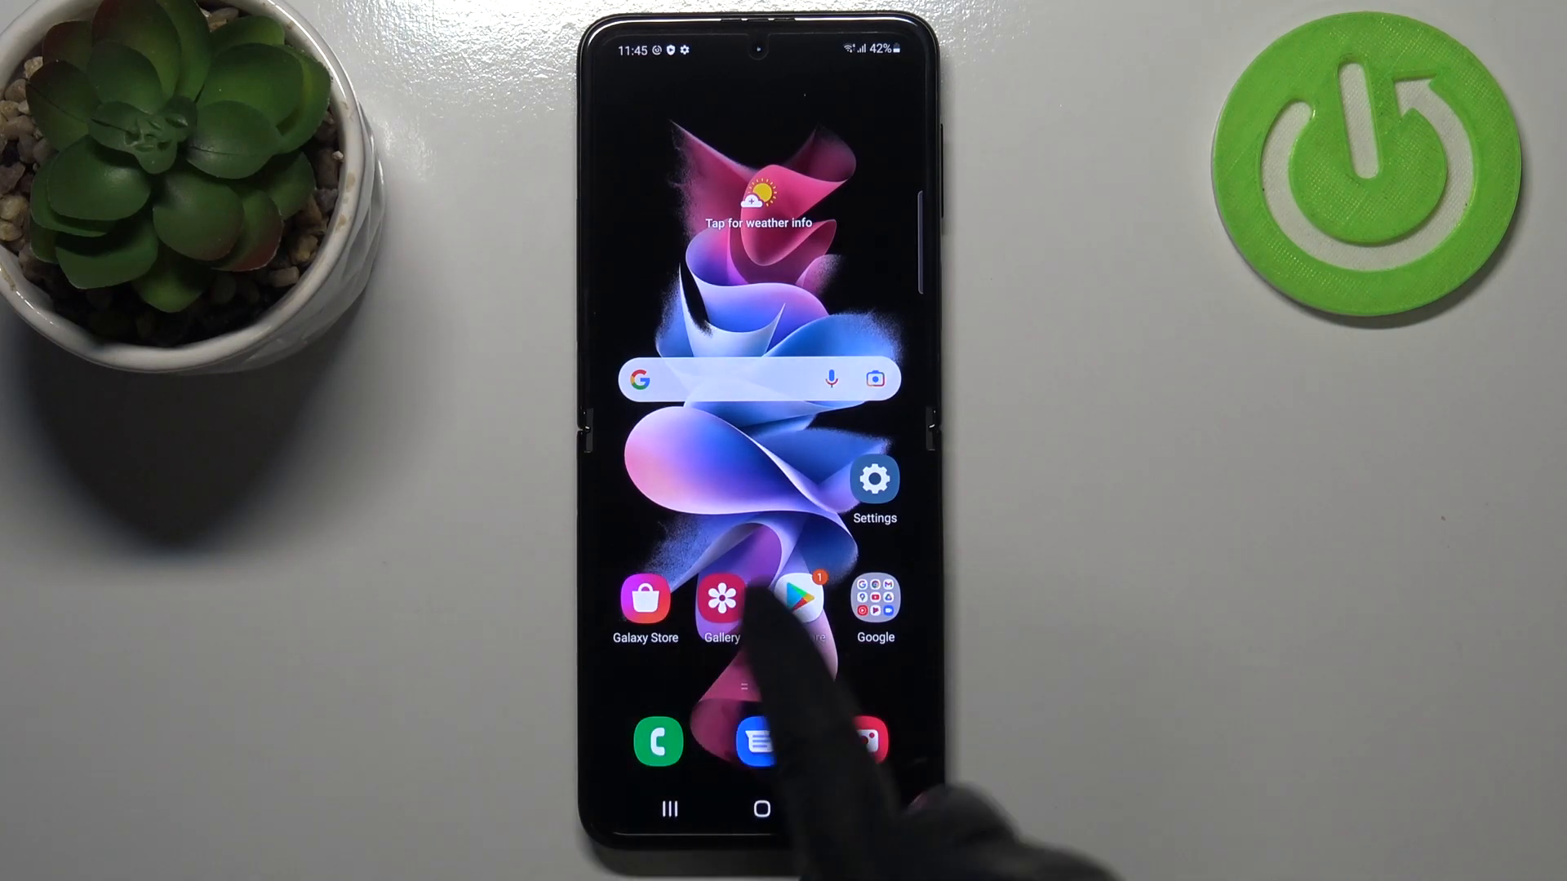
# Launch Settings from the home screen and scroll down its main menu list.
pyautogui.click(873, 482)
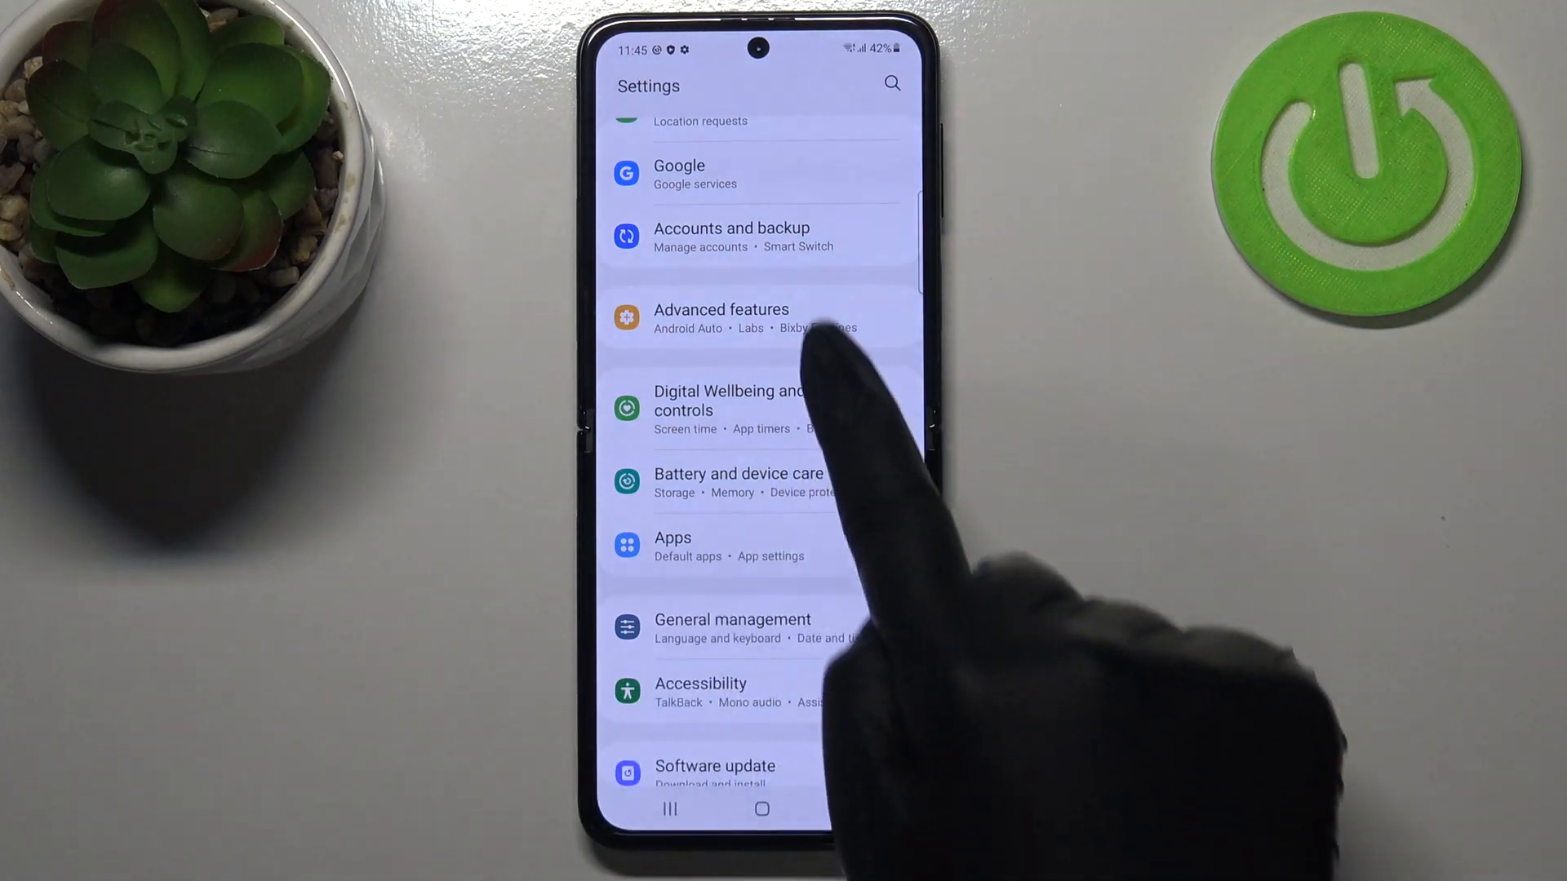
pyautogui.scroll(-3)
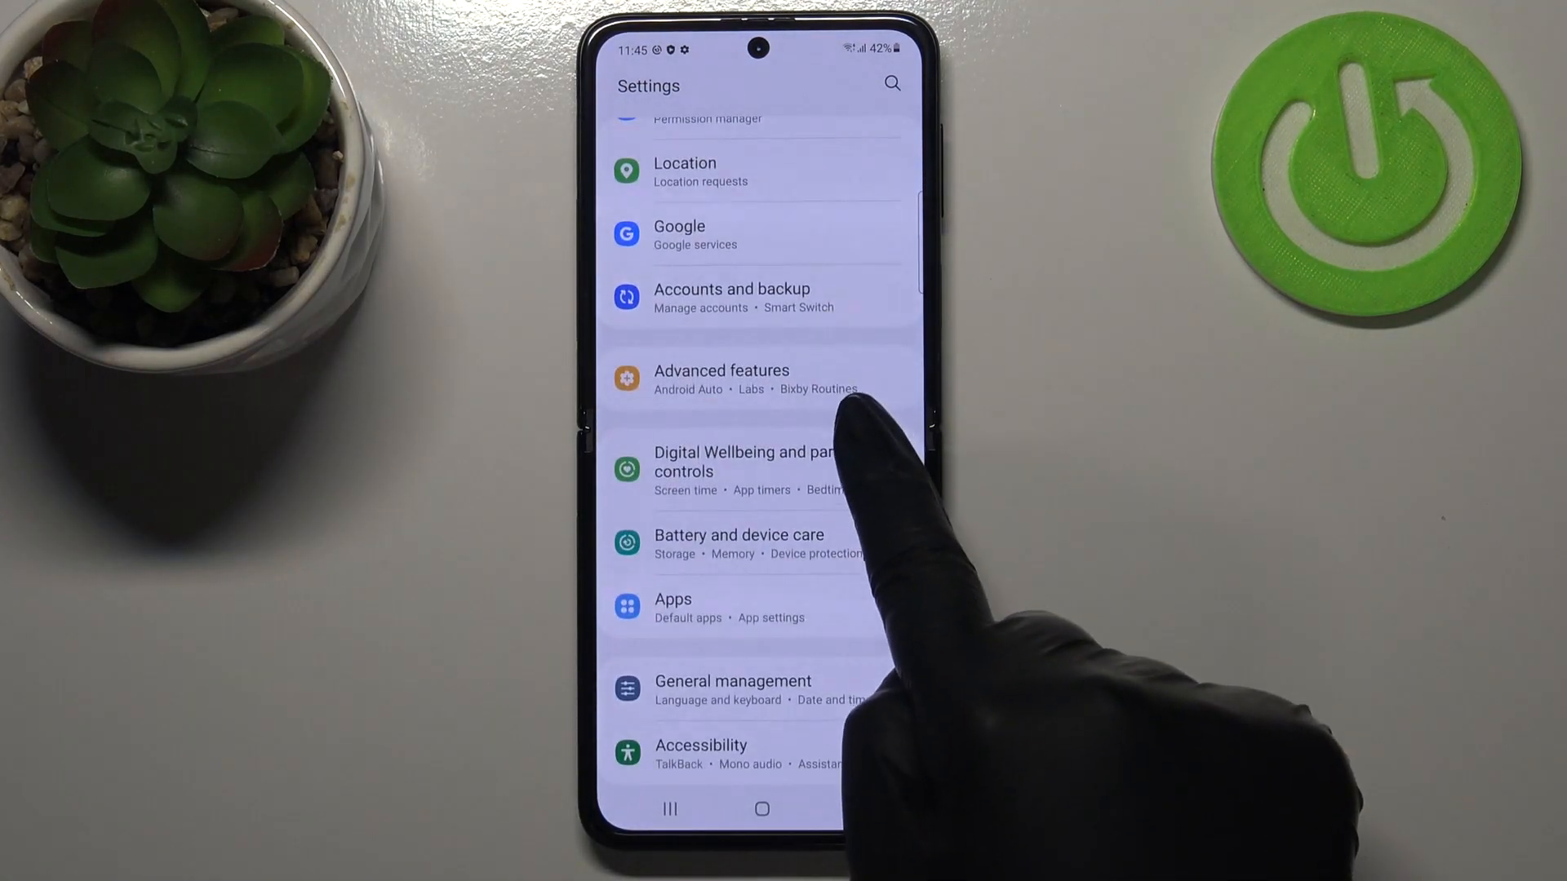
pyautogui.scroll(-3)
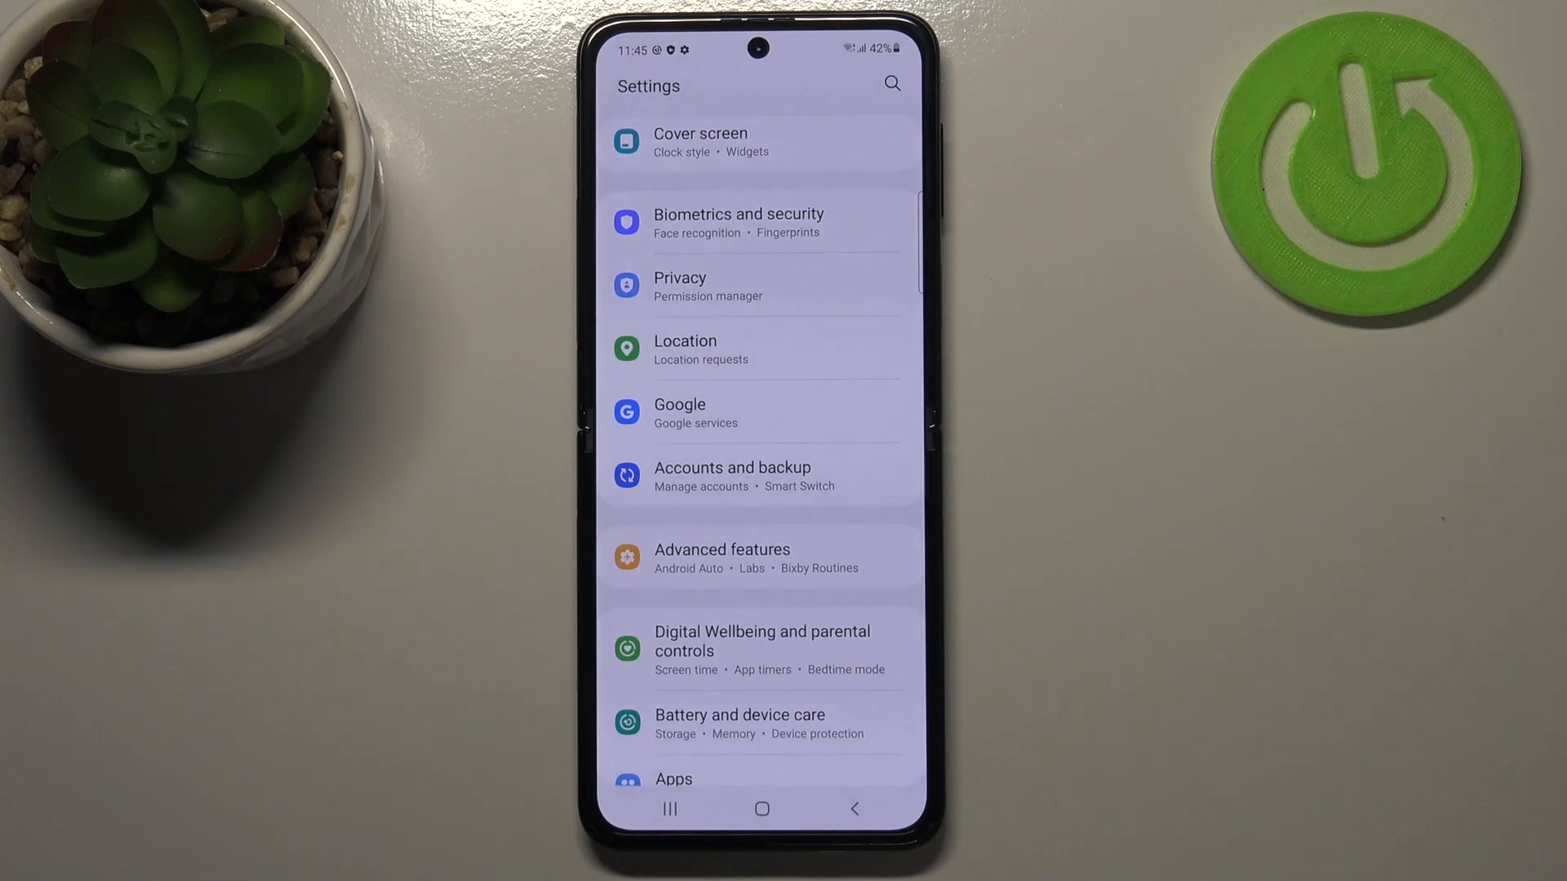
# Under Accounts and backup > Manage accounts, add a new account of type Google.
pyautogui.click(732, 476)
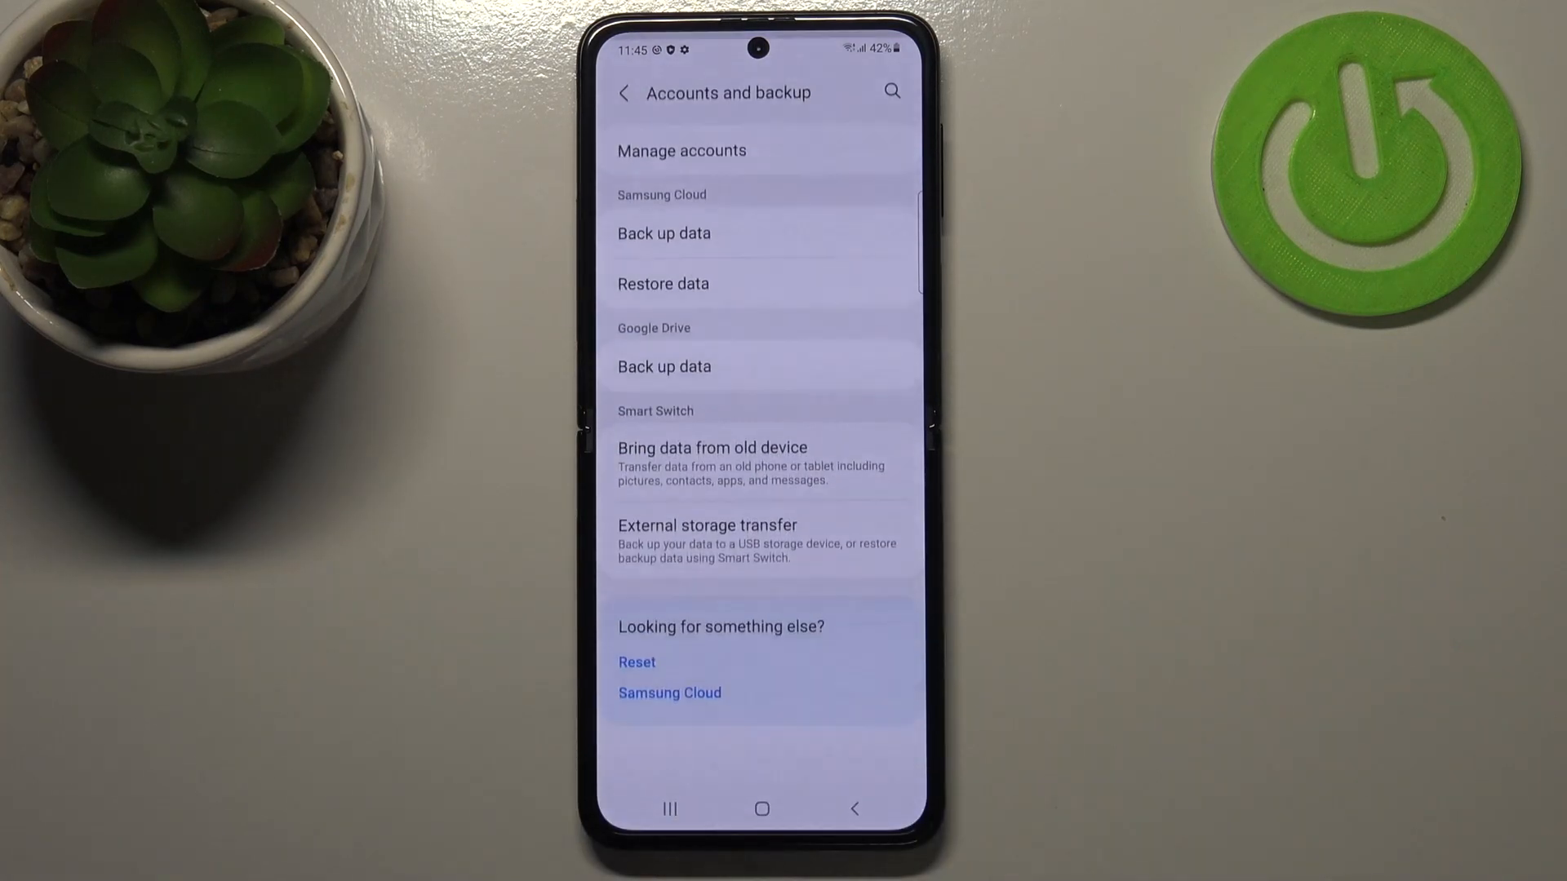
pyautogui.click(682, 151)
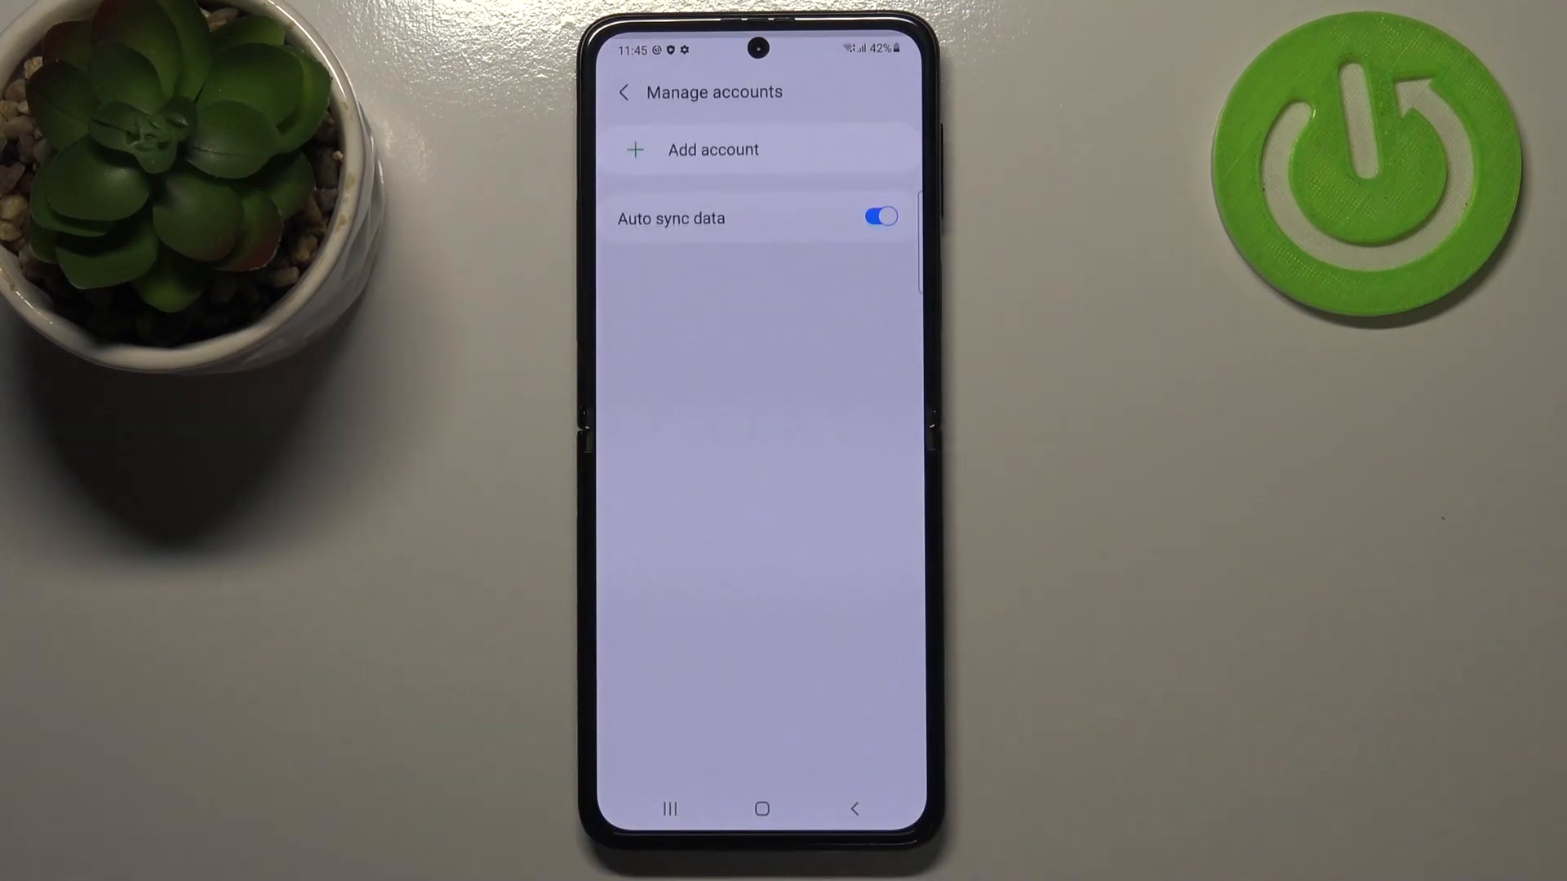
pyautogui.click(712, 150)
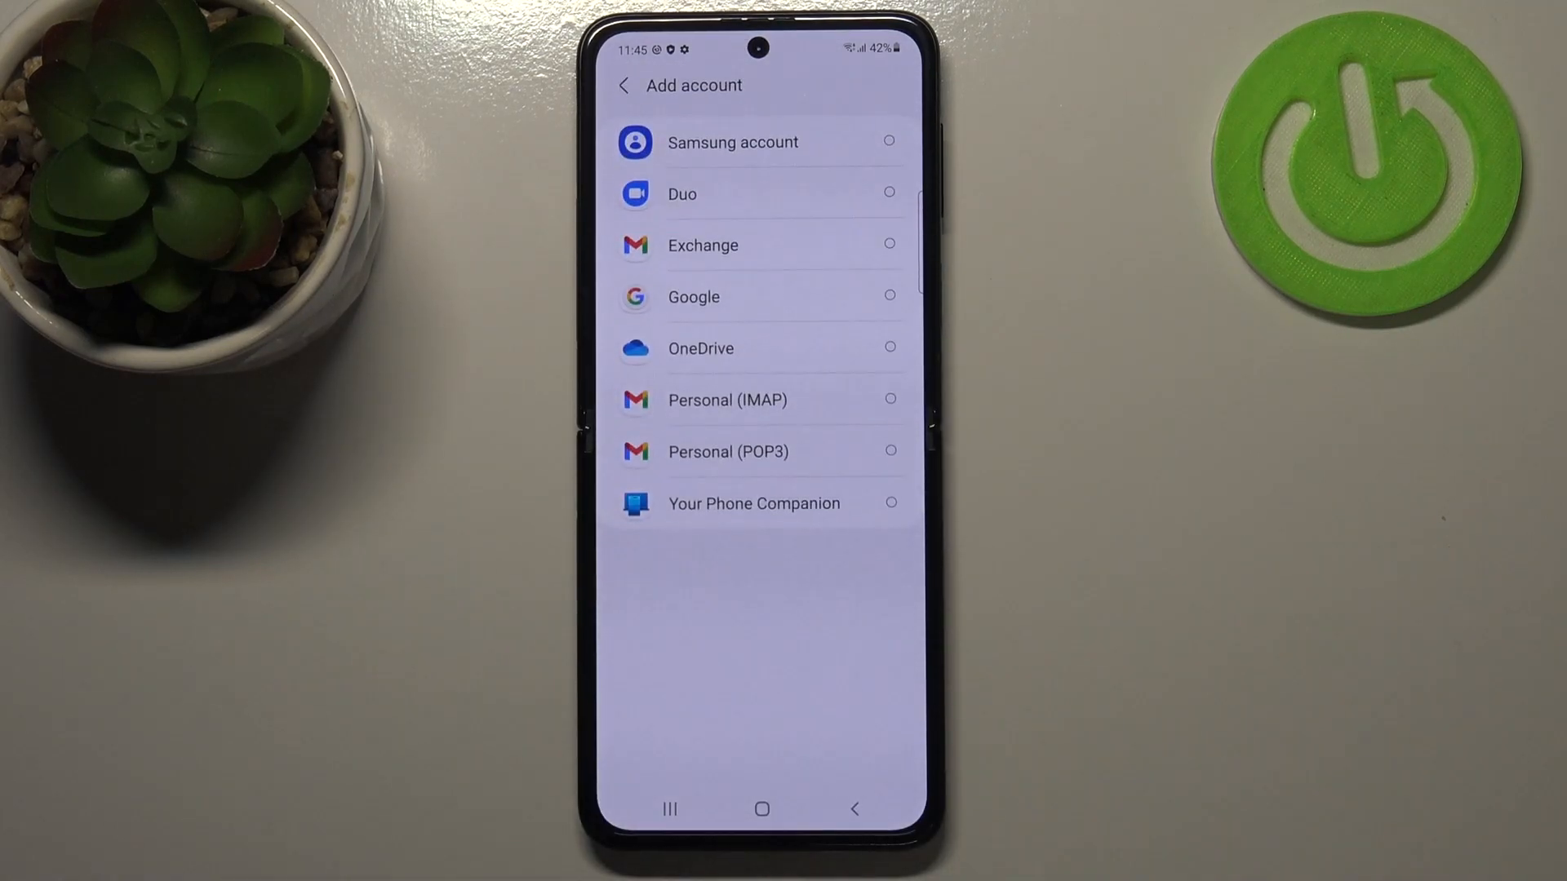
pyautogui.click(731, 142)
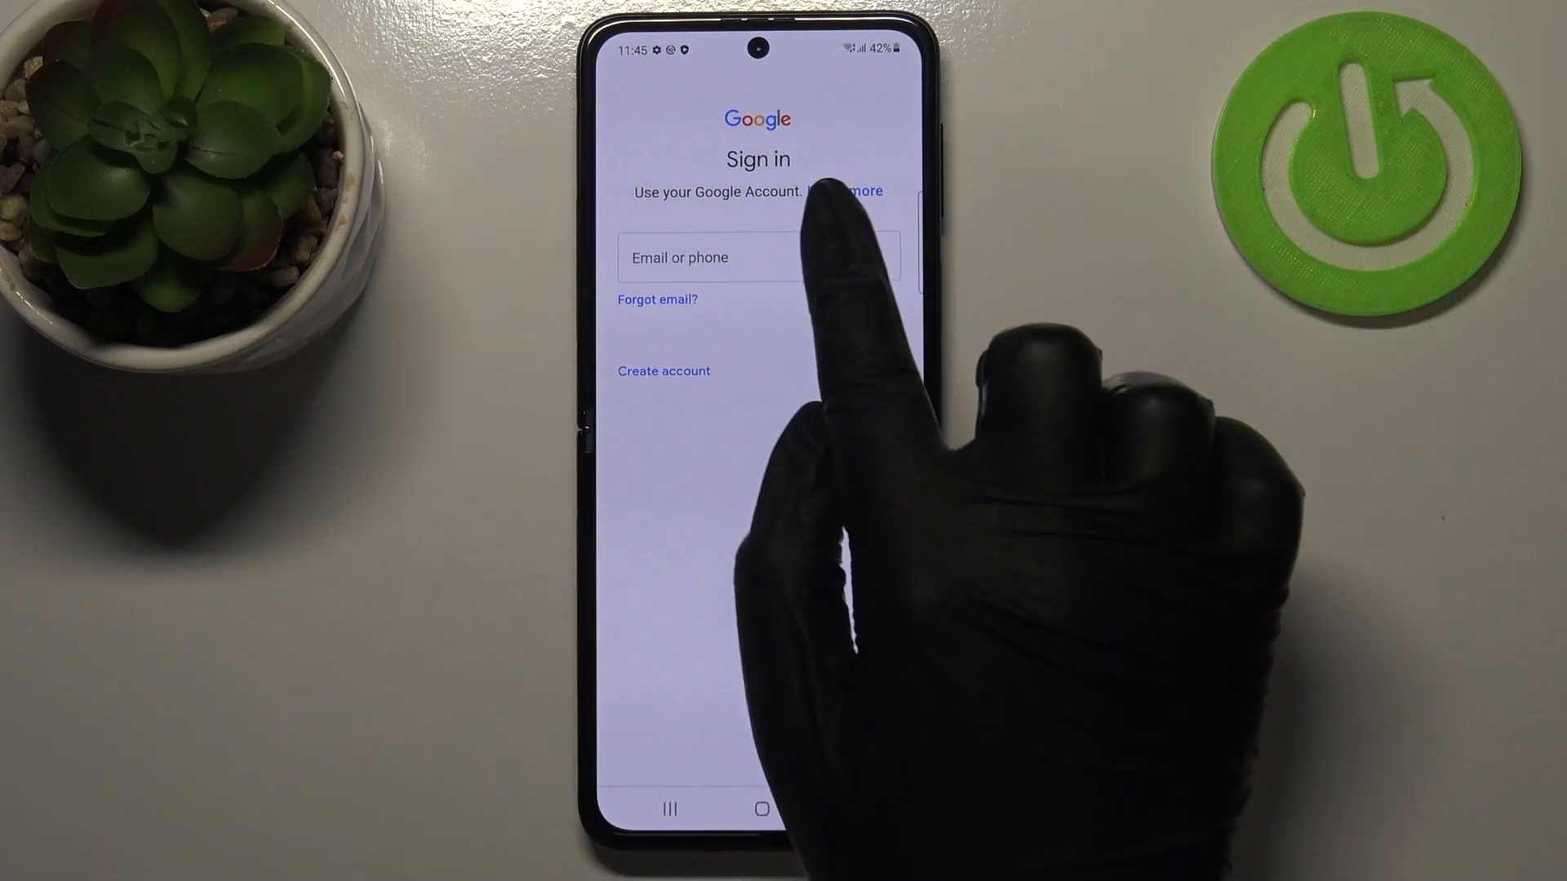
# Submit the email beginning 'ardresetin' and enter the account password.
pyautogui.click(744, 257)
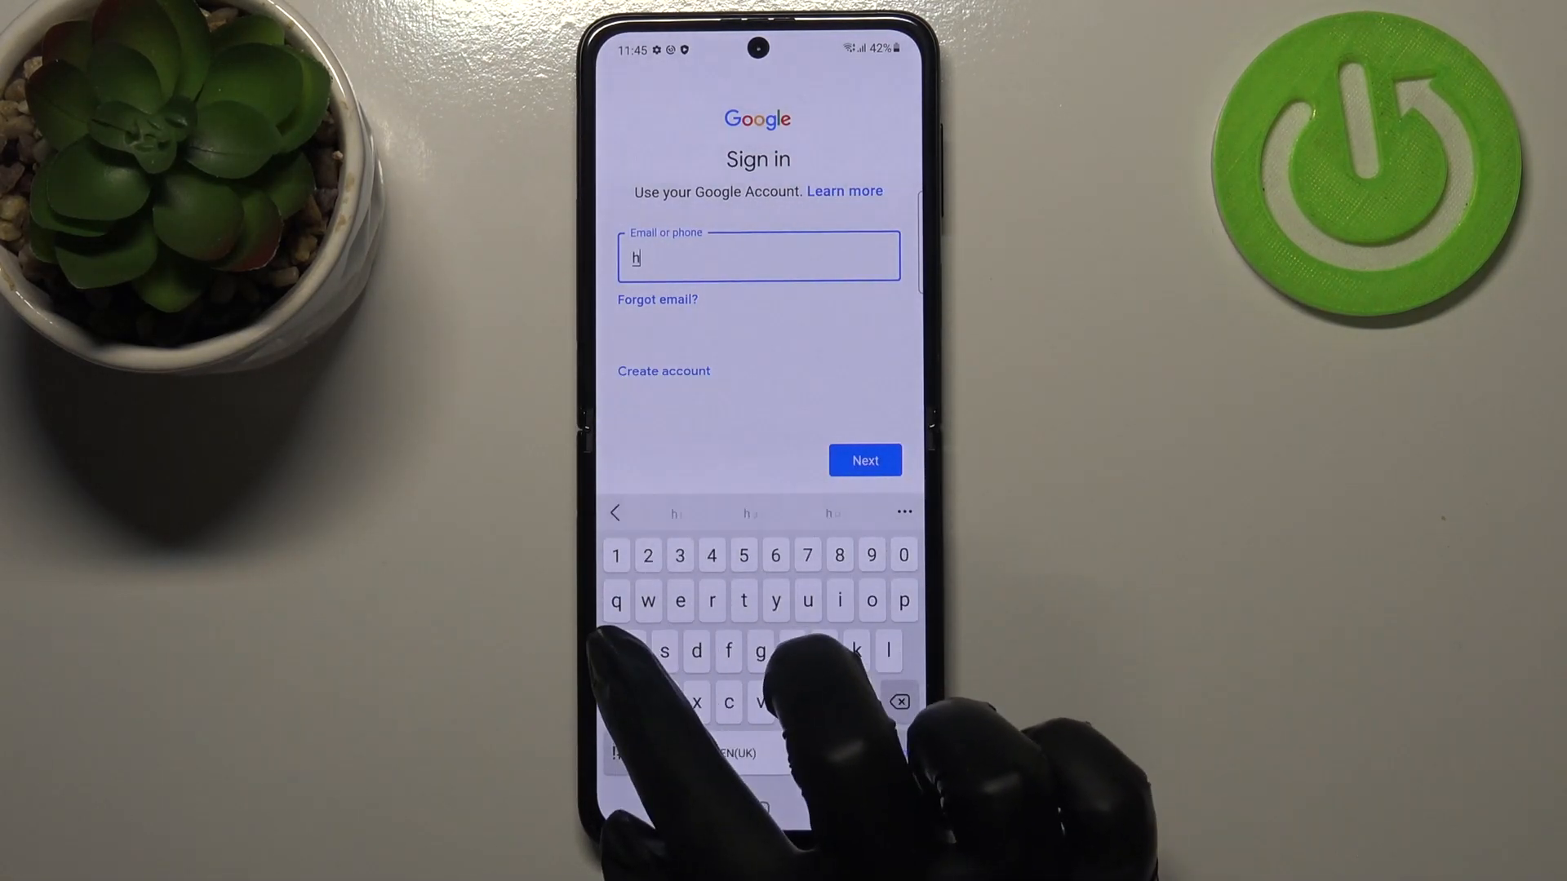
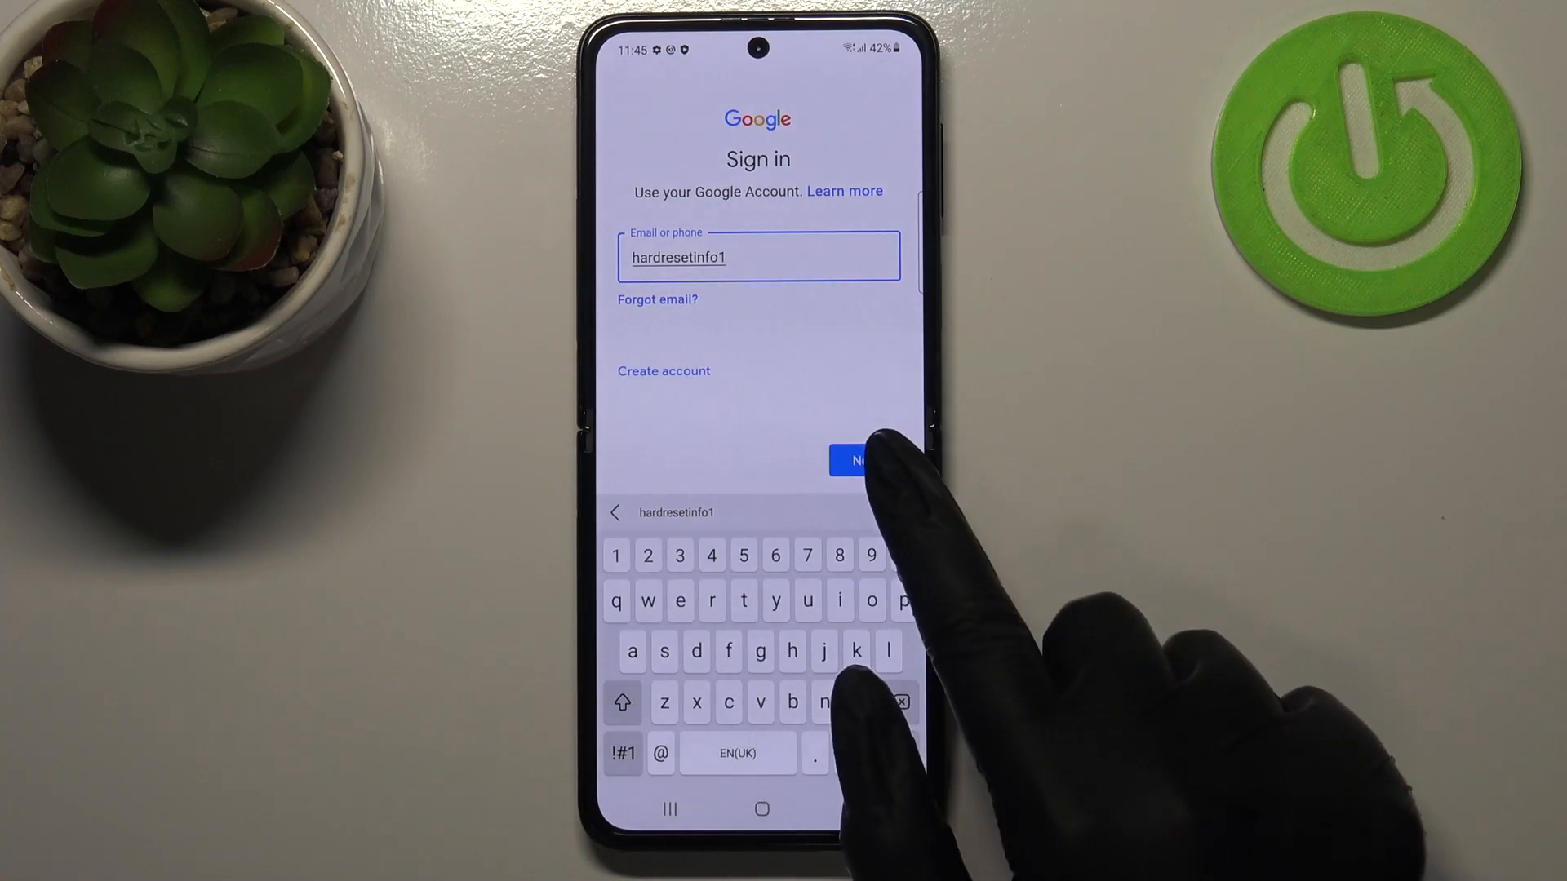
pyautogui.click(863, 460)
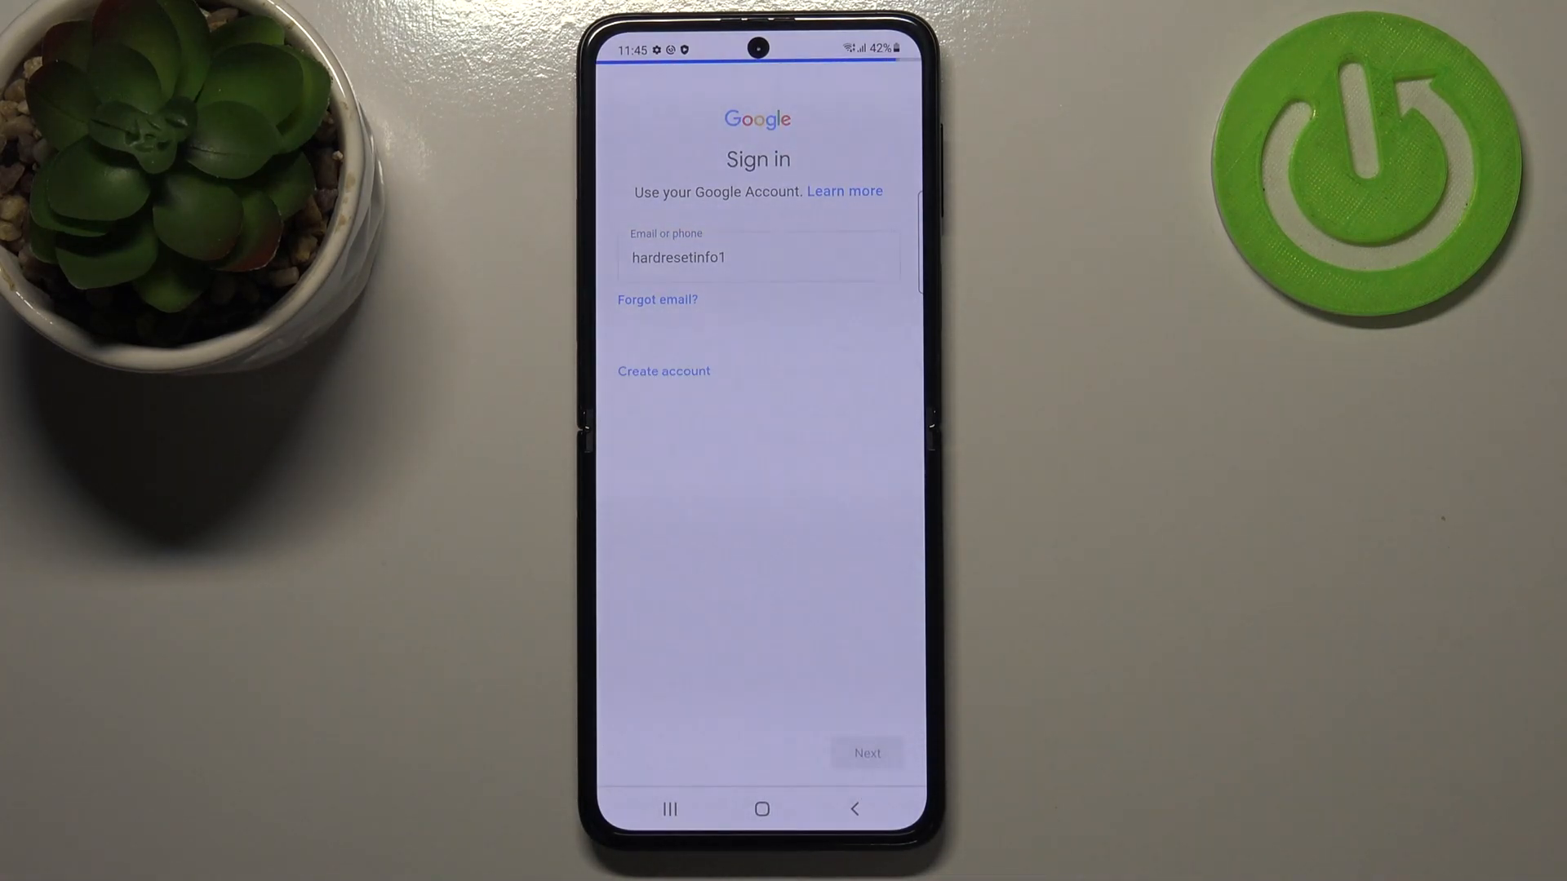
pyautogui.click(865, 752)
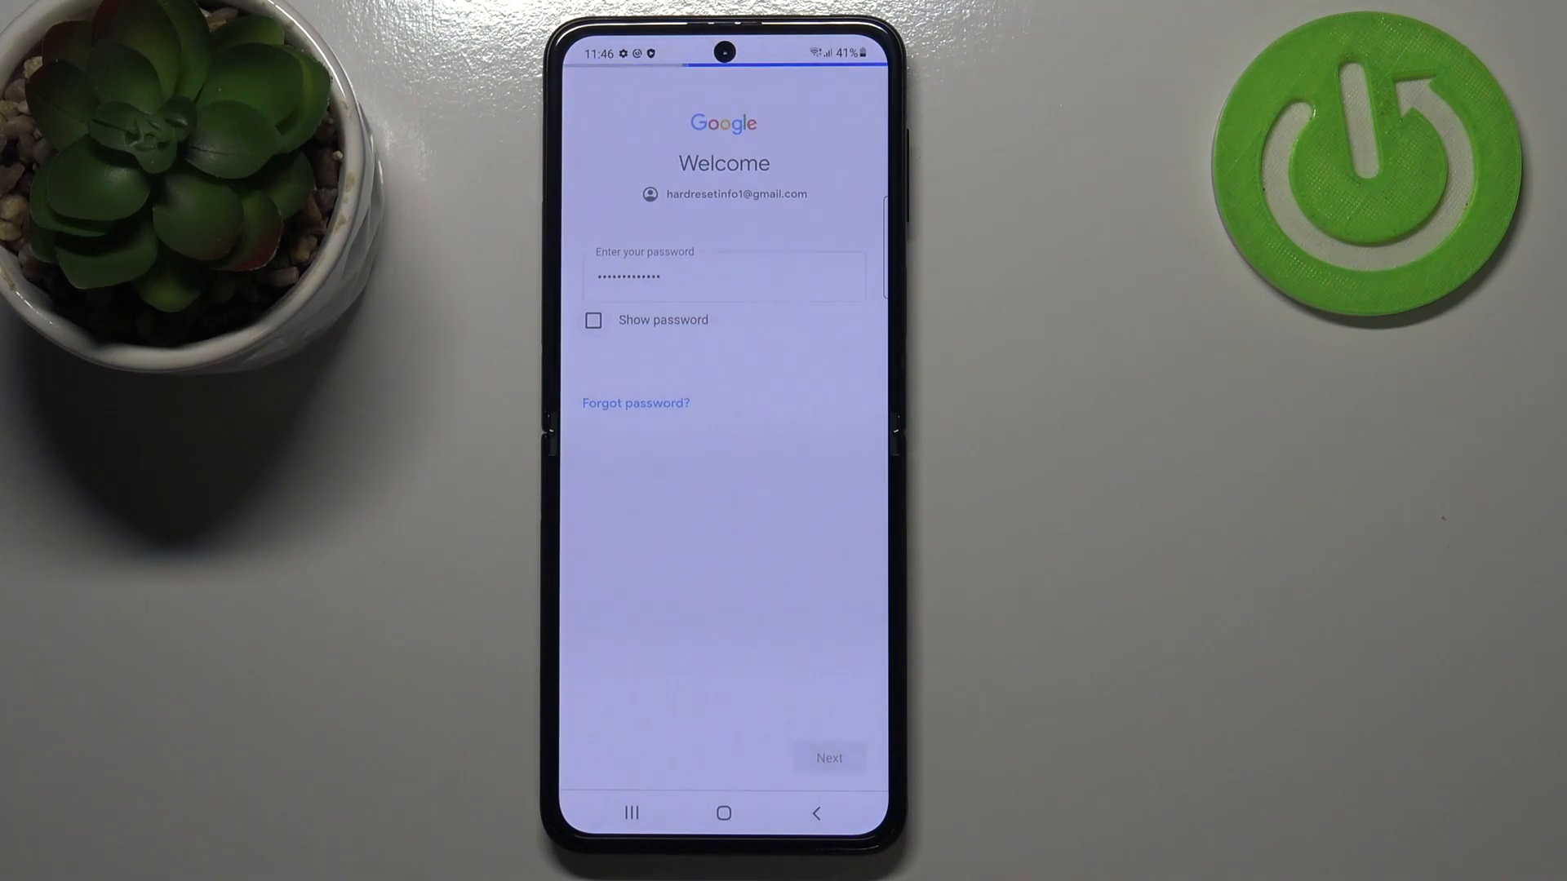
# Submit the password, dismiss the privacy overlay, agree to the terms and accept Google services.
pyautogui.click(828, 757)
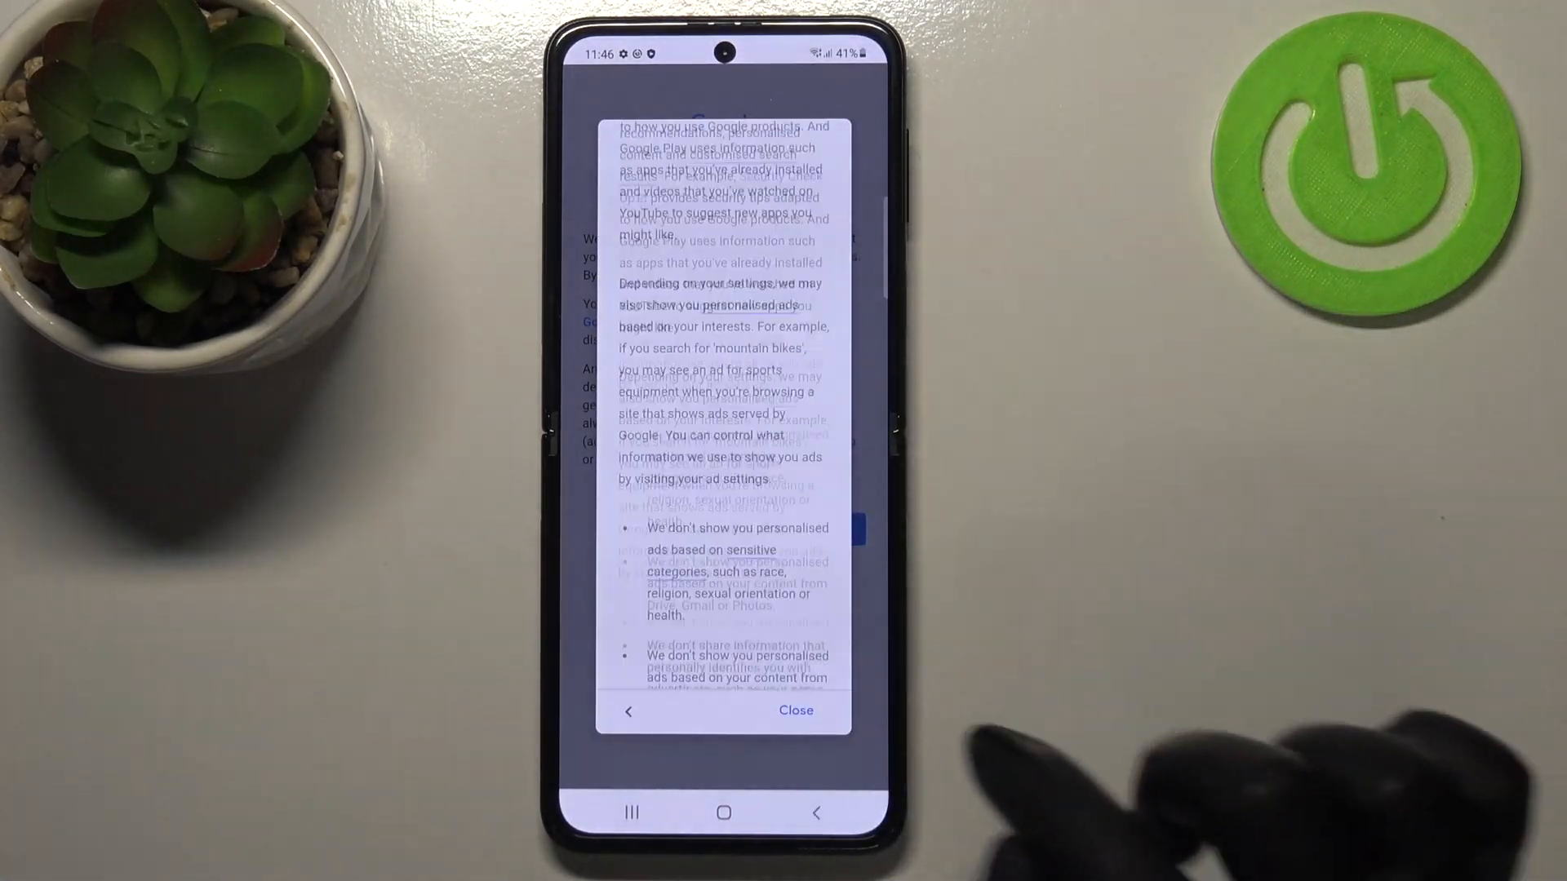
pyautogui.click(796, 711)
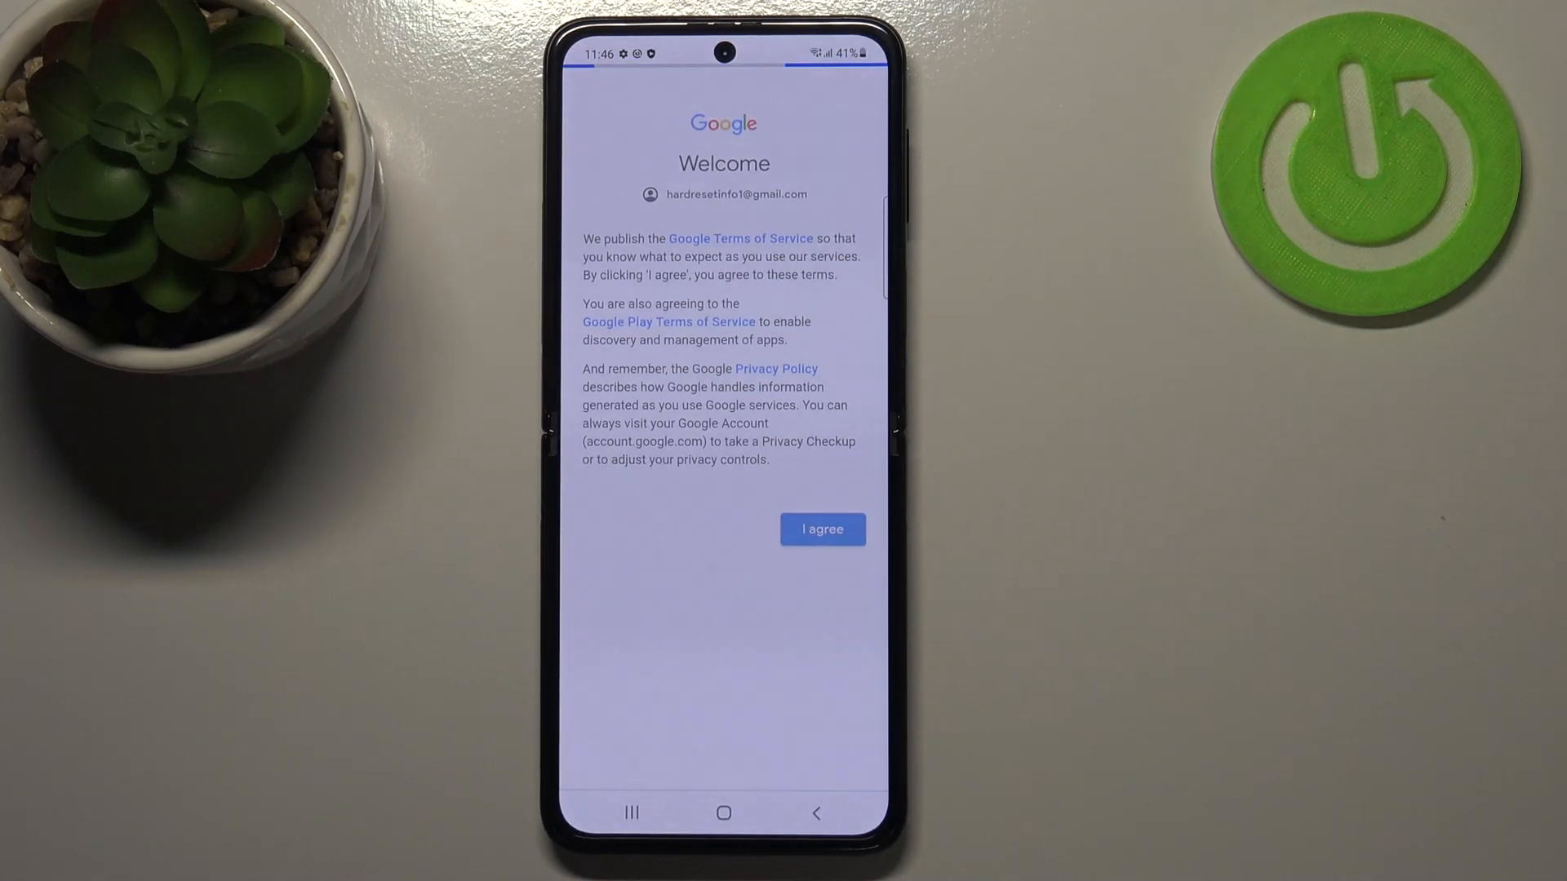
pyautogui.click(822, 529)
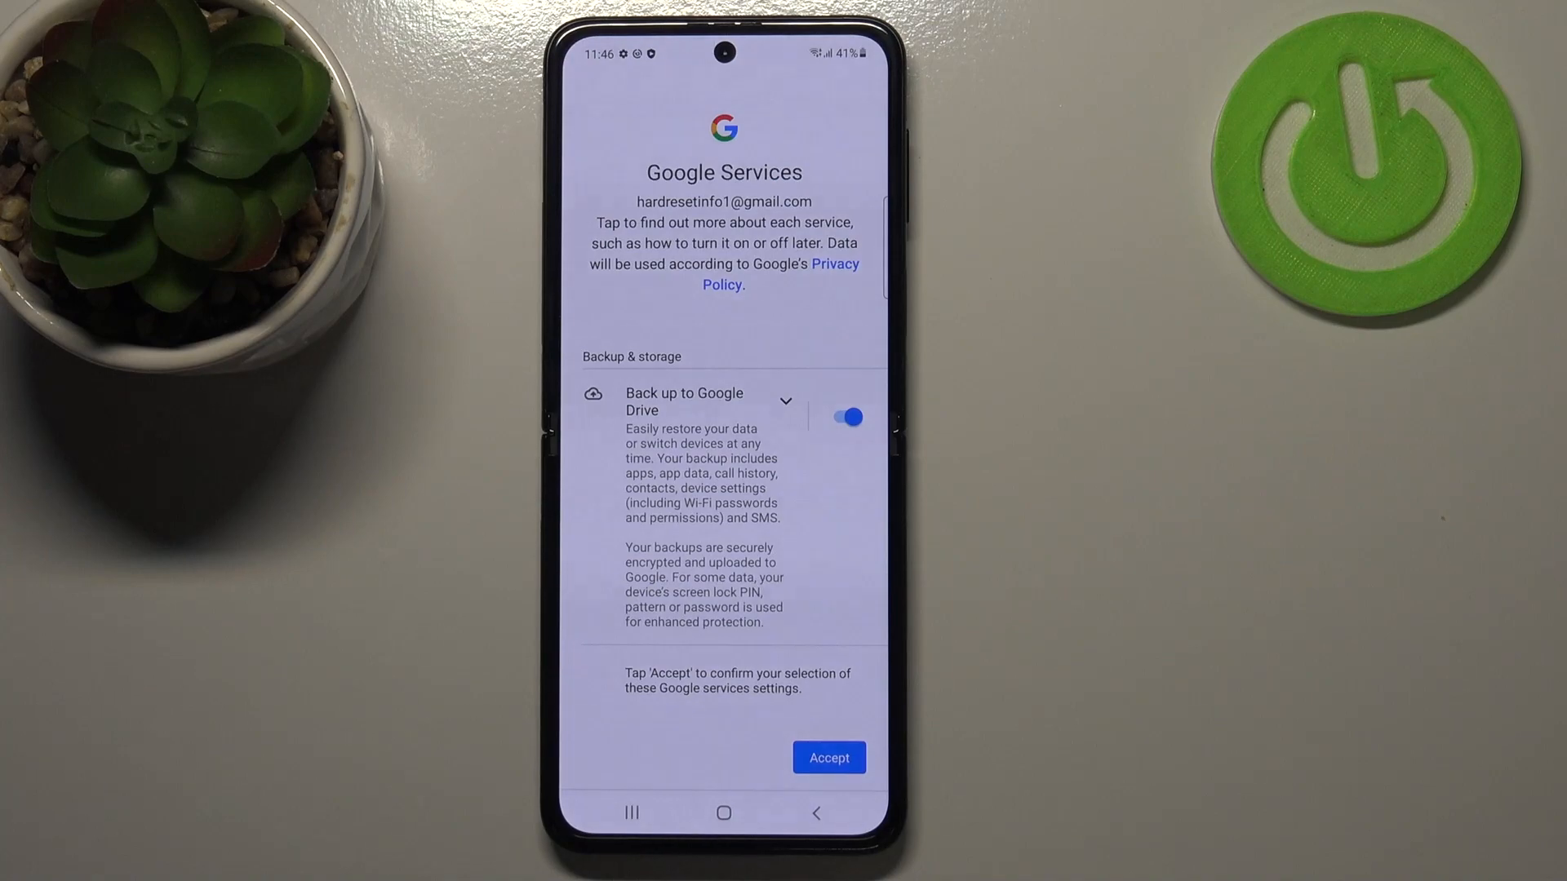
pyautogui.click(827, 757)
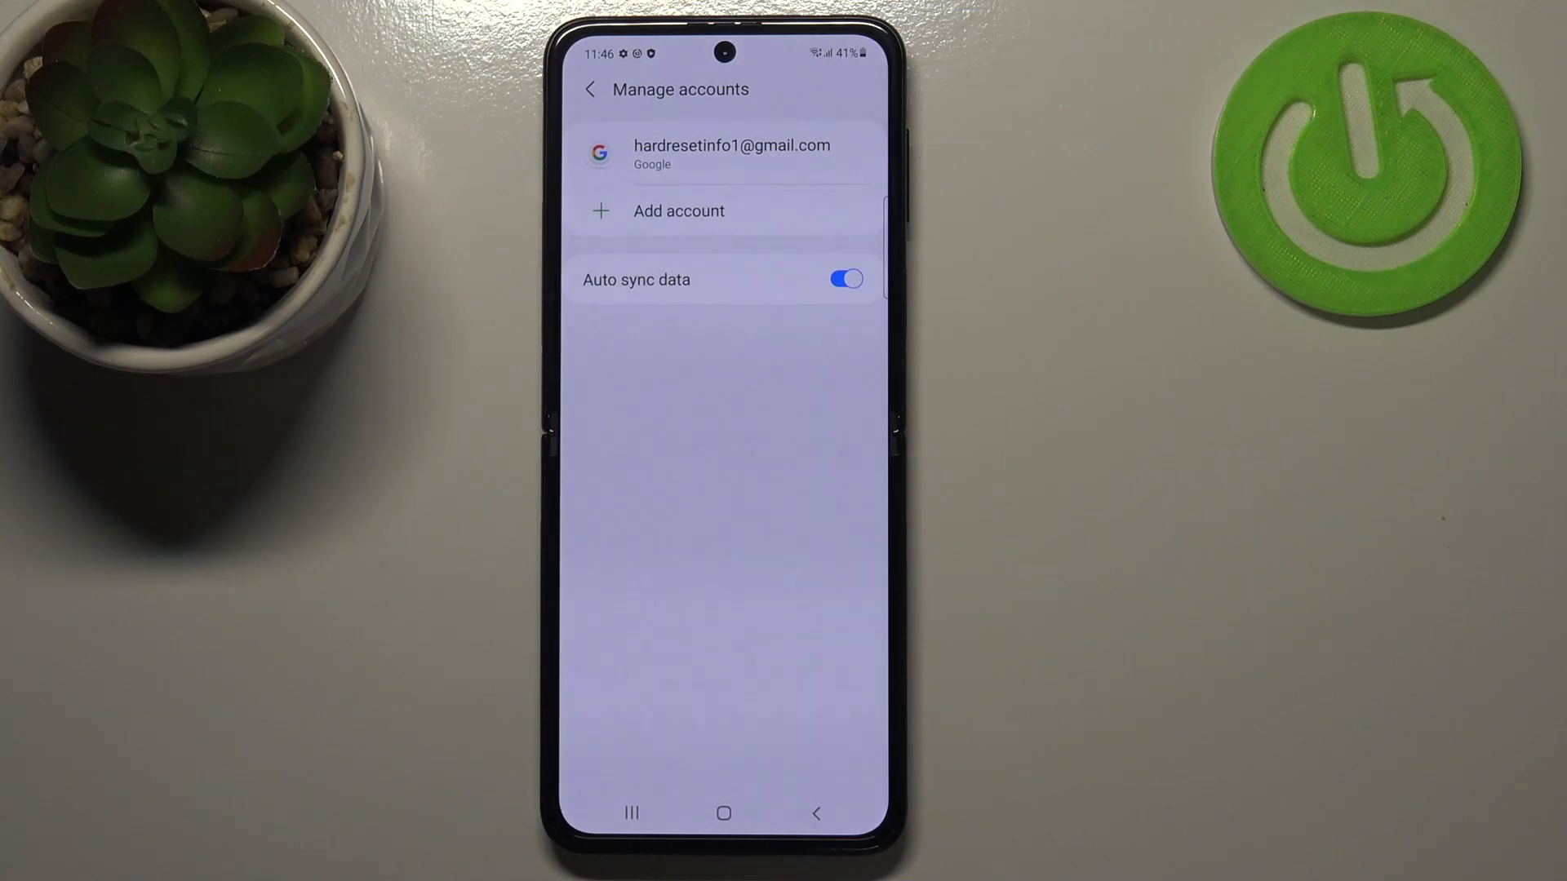
# Open the Google account's details and confirm Remove account in the dialog.
pyautogui.click(731, 154)
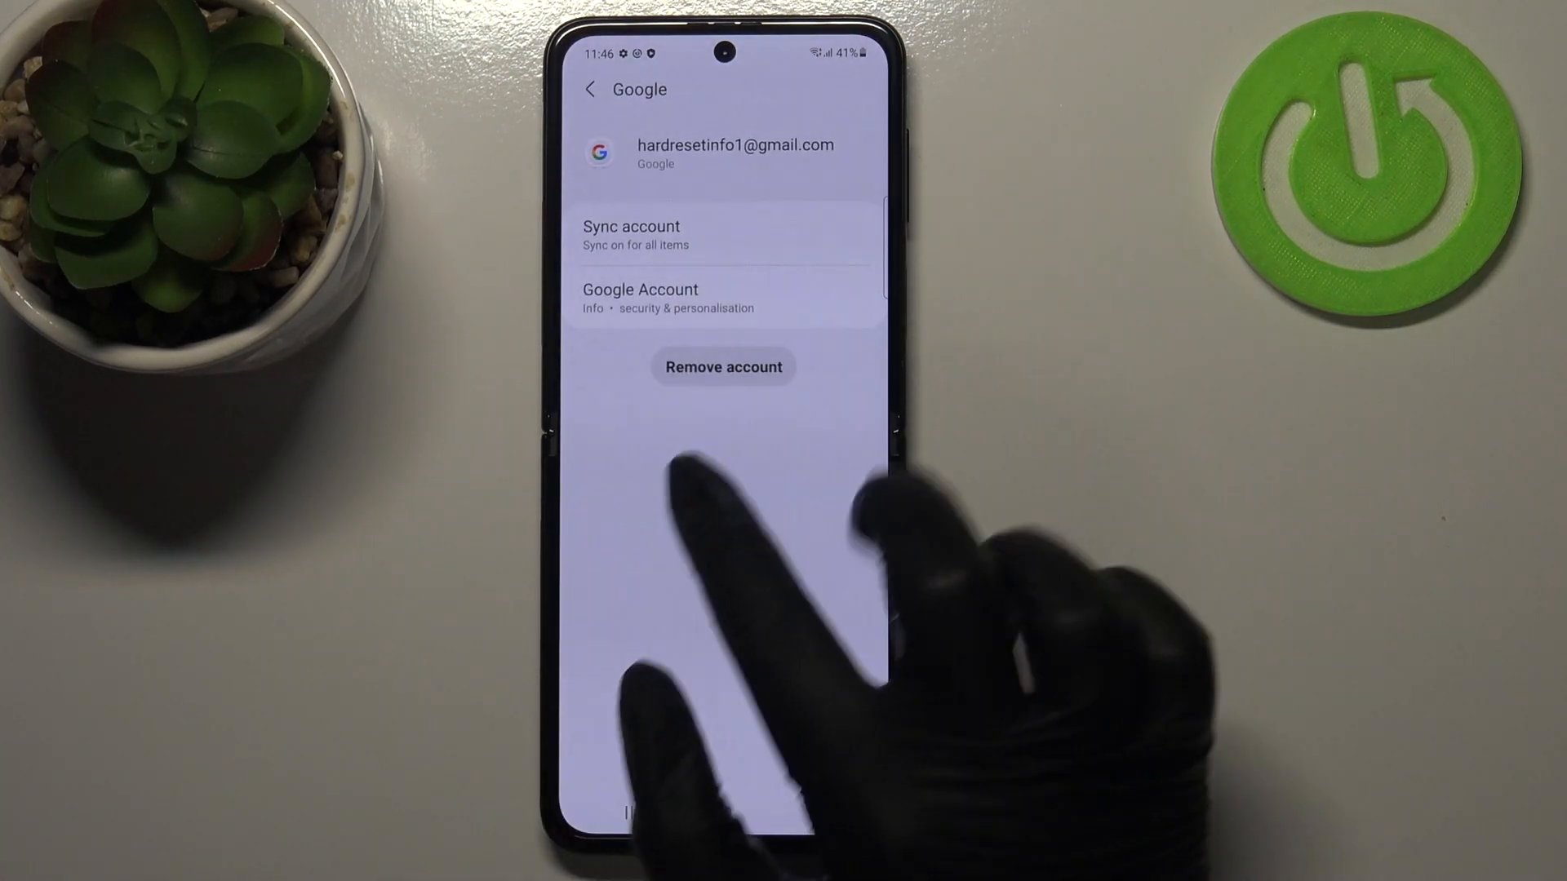
pyautogui.click(722, 366)
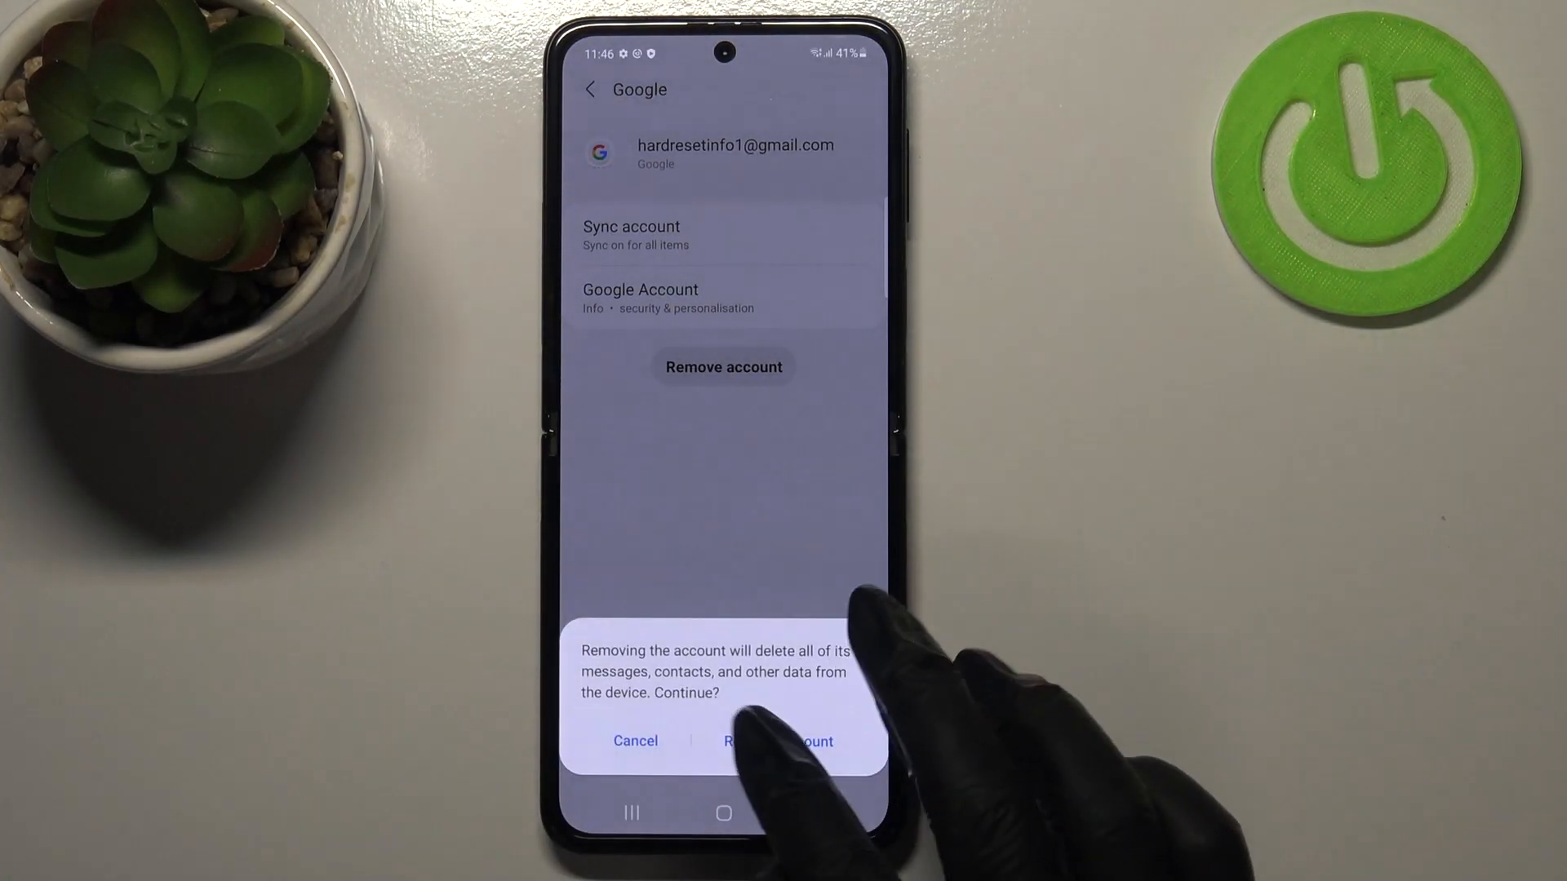
pyautogui.click(779, 742)
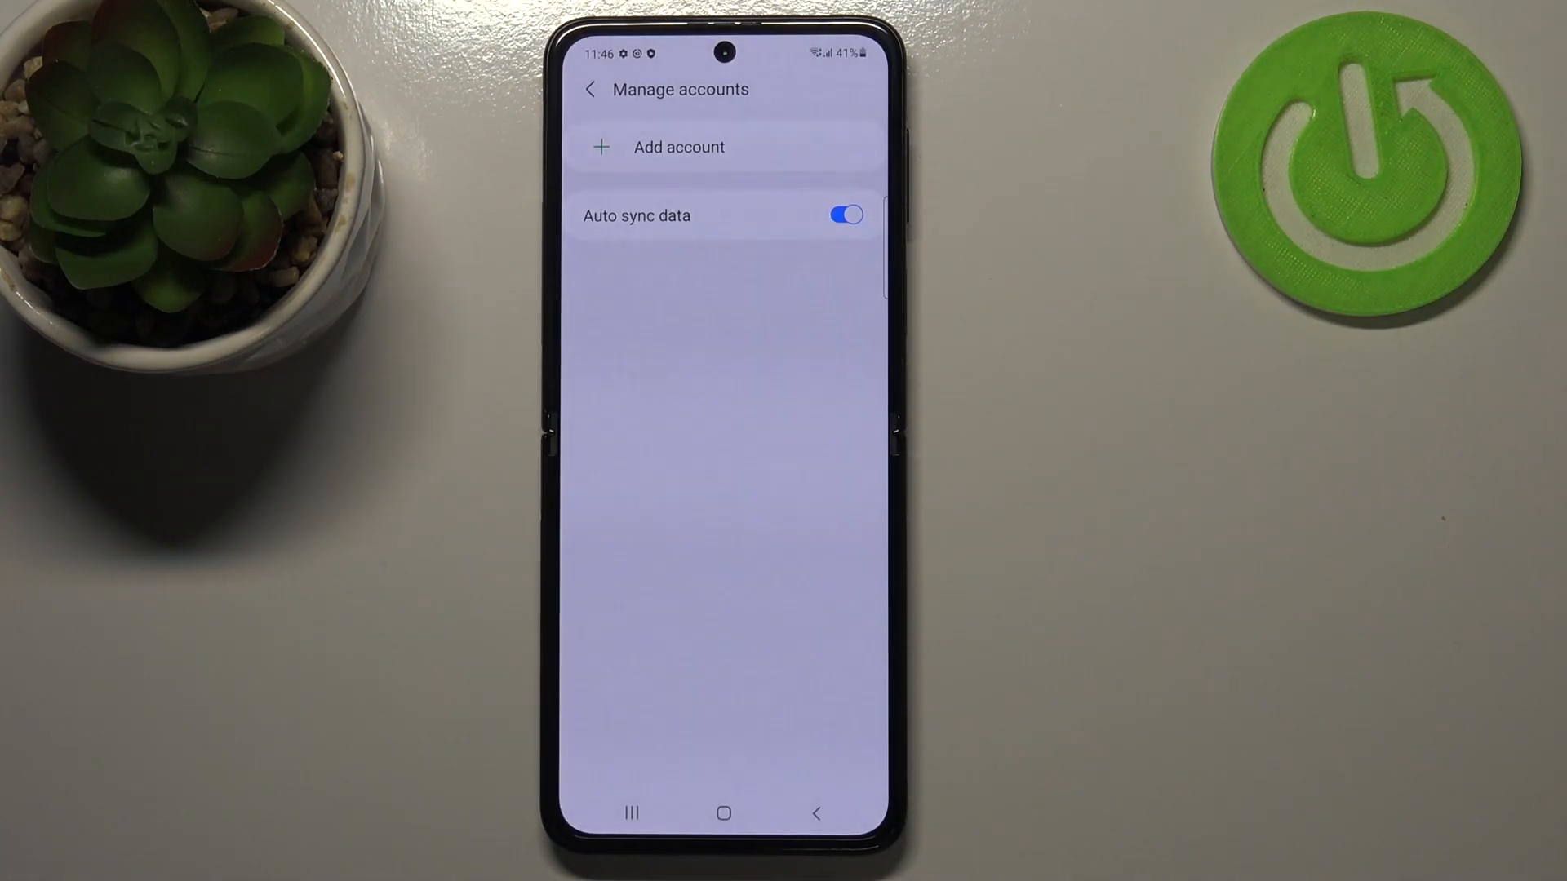